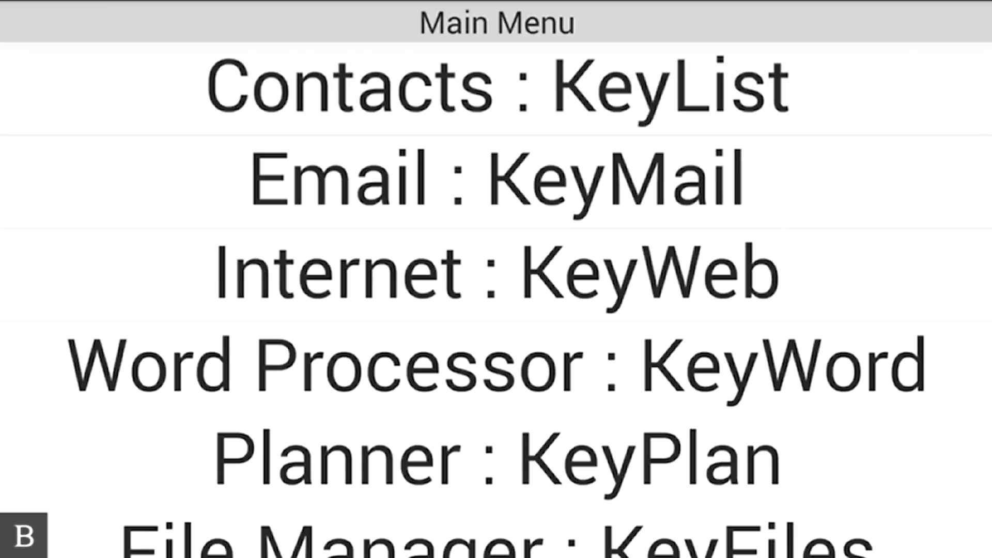
Scroll the All Apps list down to the D entries to reach Docs.
{"action": "scroll", "scroll_direction": "down", "scroll_amount": 3}
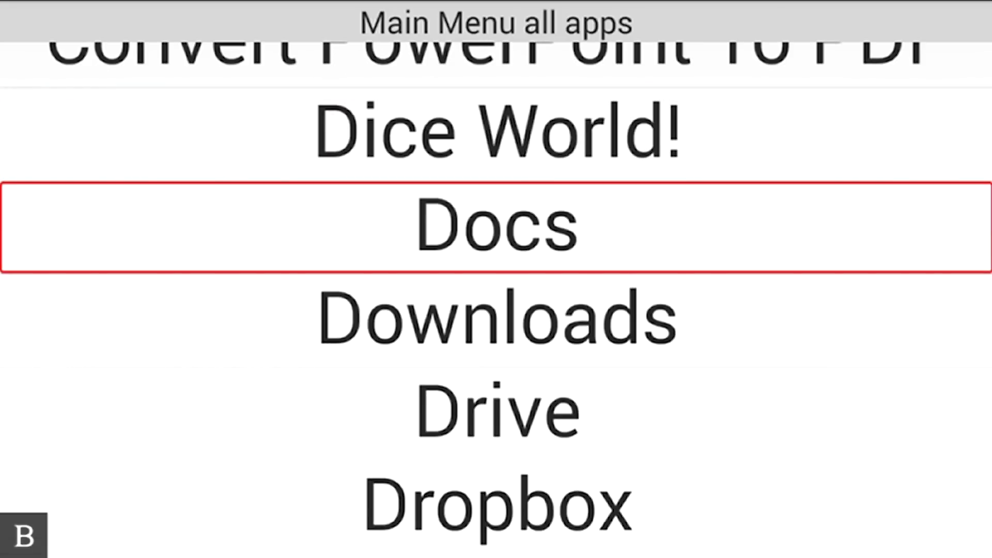
Launch Docs to see recent documents like Shopping list and CSUN 2016 Travel Book.
{"action": "left_click", "coordinate": [496, 226]}
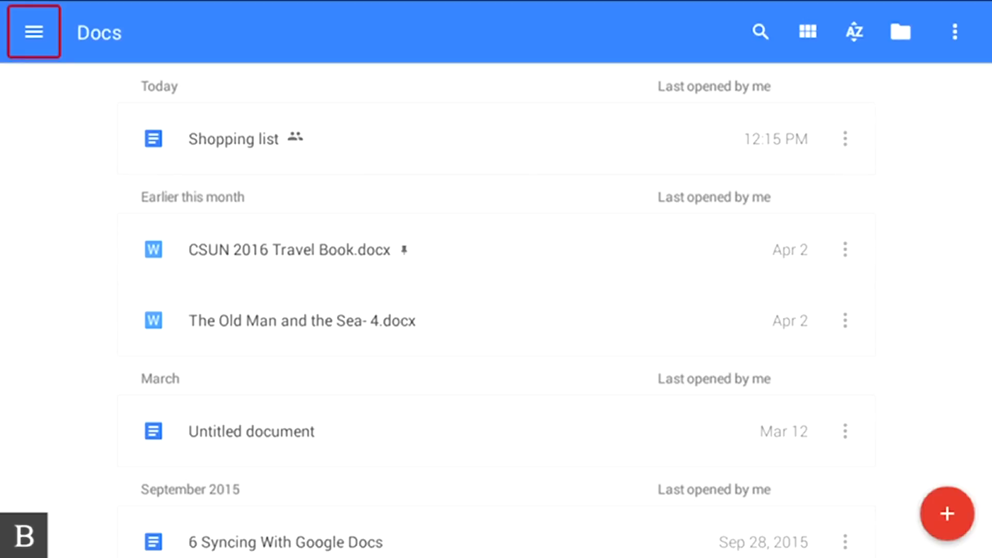
{"action": "mouse_move", "coordinate": [761, 32]}
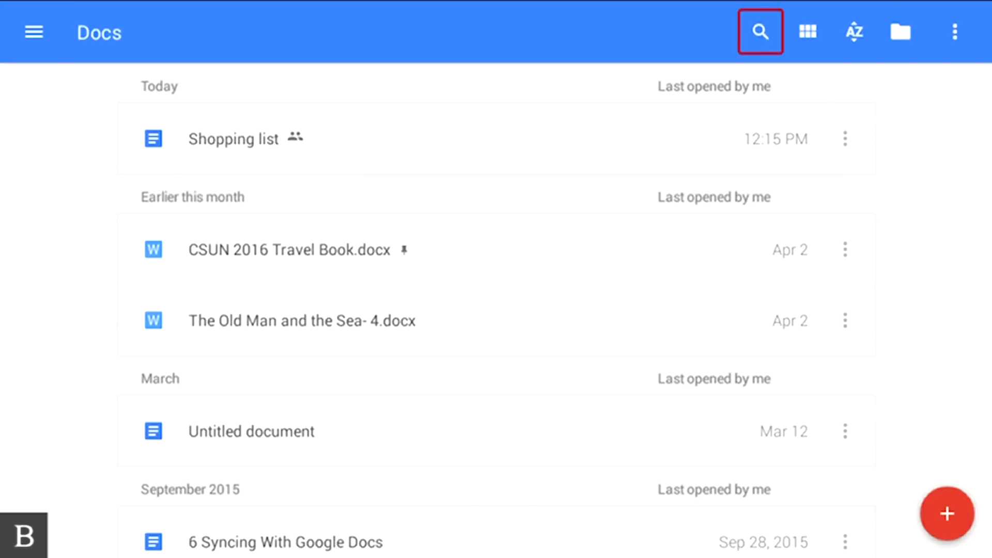
{"action": "left_click", "coordinate": [854, 31]}
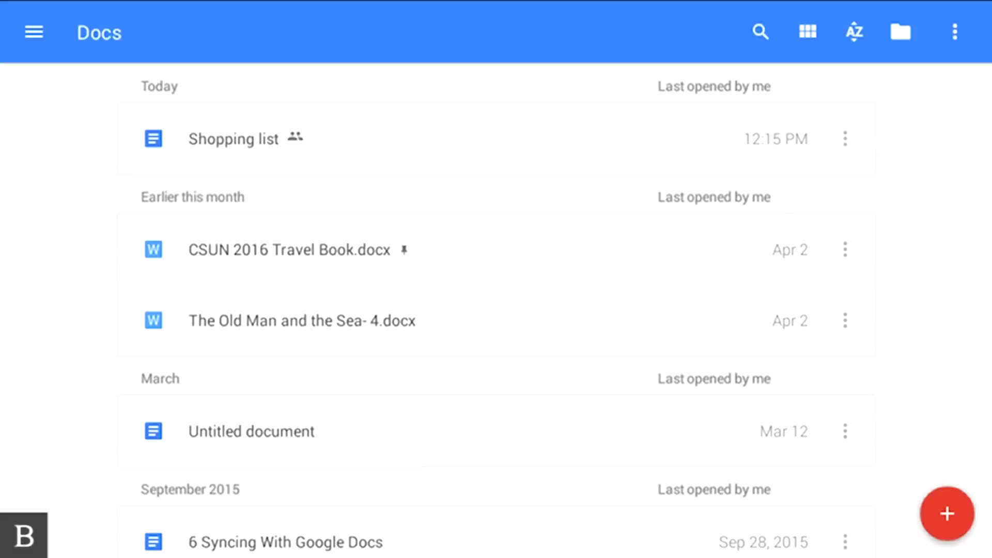
Open the Shopping list document from the Today section.
{"action": "left_click", "coordinate": [234, 138]}
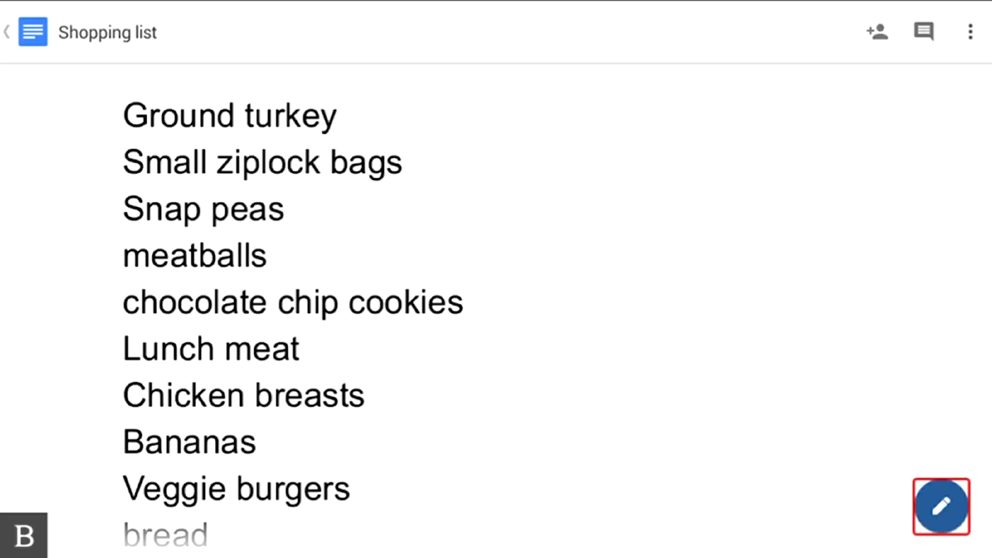
Enter editing mode with the pencil button and place the cursor at the first item.
{"action": "left_click", "coordinate": [942, 507]}
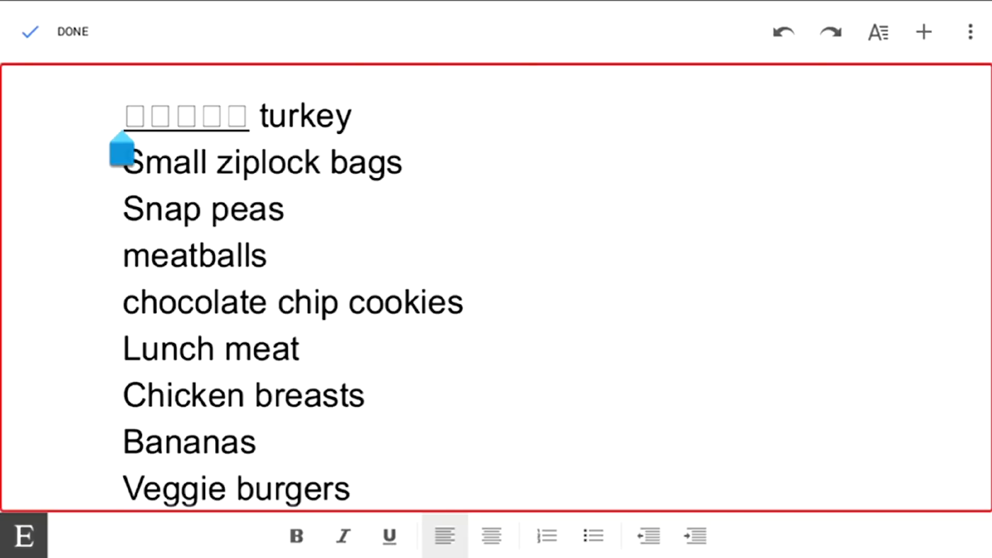
{"action": "left_click", "coordinate": [121, 116]}
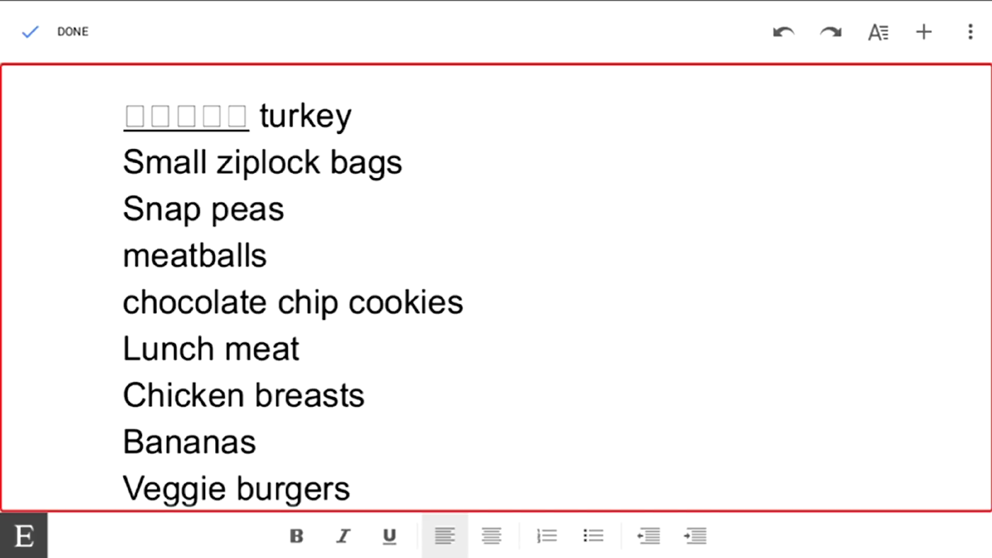
{"action": "left_click", "coordinate": [123, 115]}
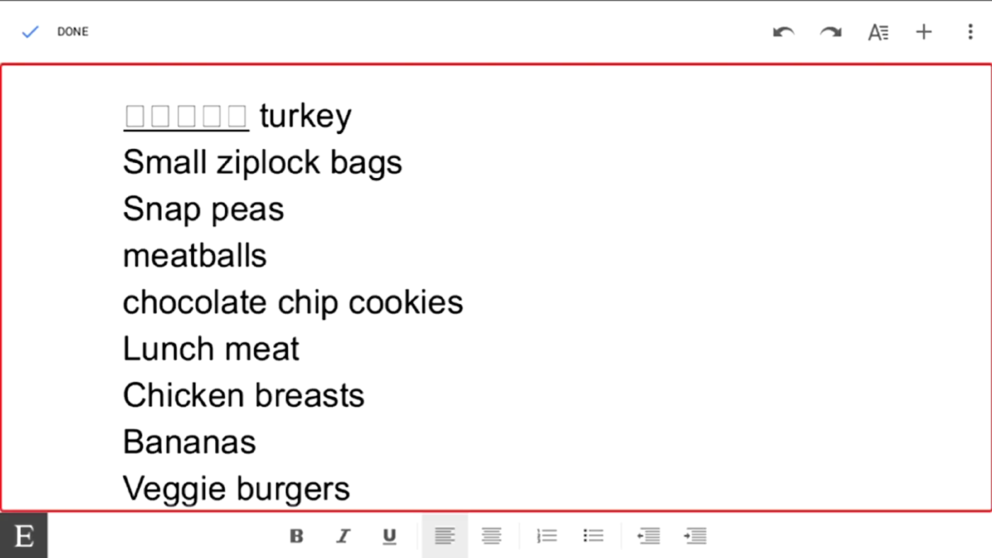
Retype 'Ground', add 'Dog Food' and 'Milk' at the list's end, and tap DONE.
{"action": "type", "text": "Ground"}
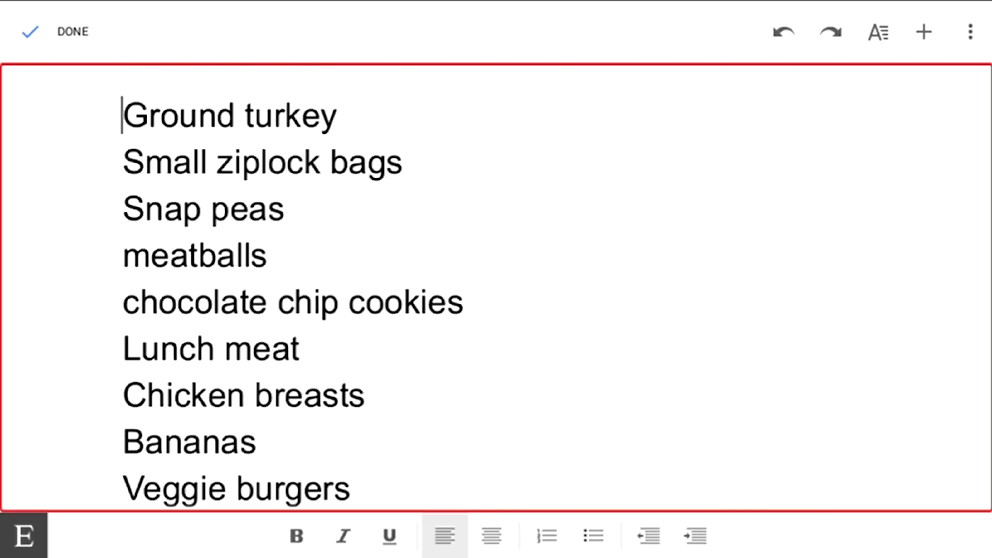
{"action": "scroll", "scroll_direction": "down", "scroll_amount": 3}
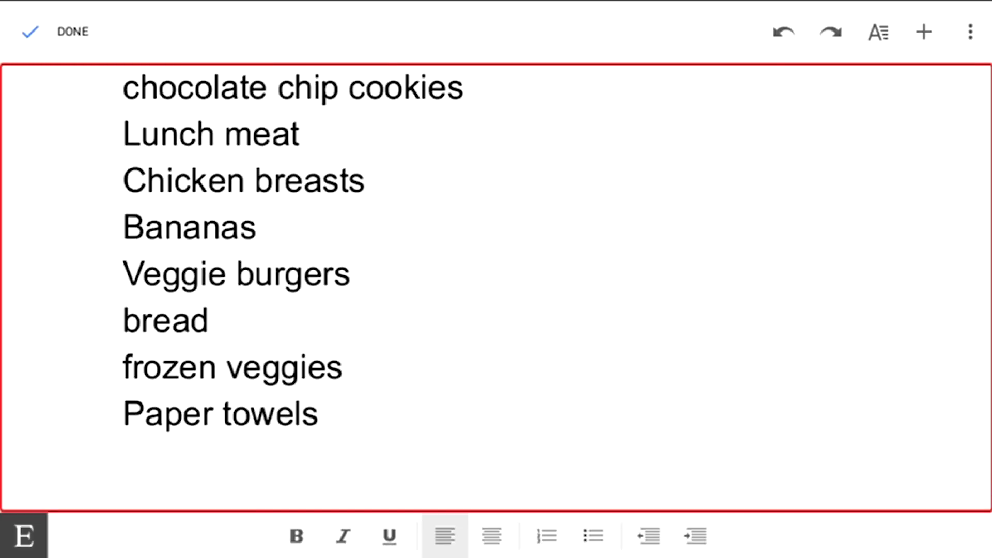
{"action": "type", "text": "Dog"}
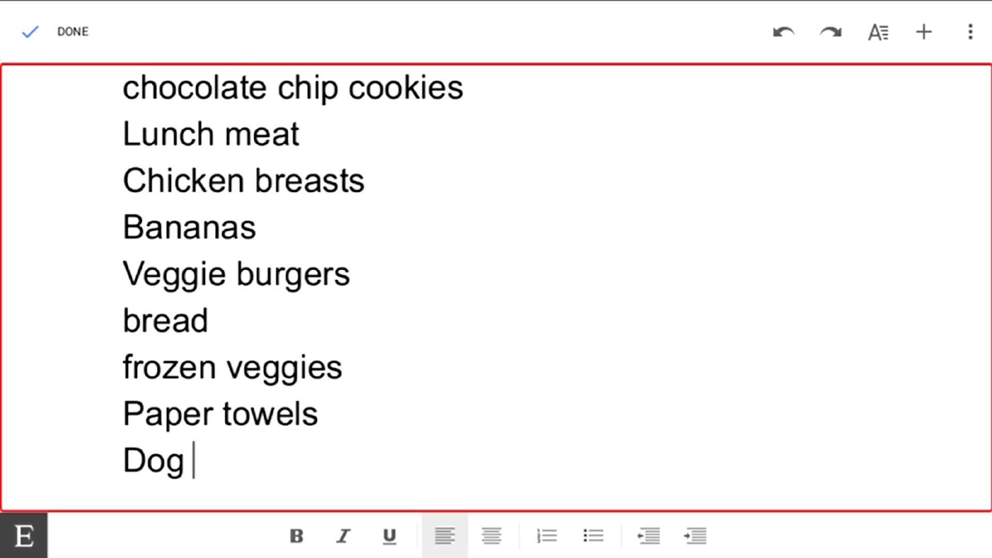
{"action": "type", "text": "Food"}
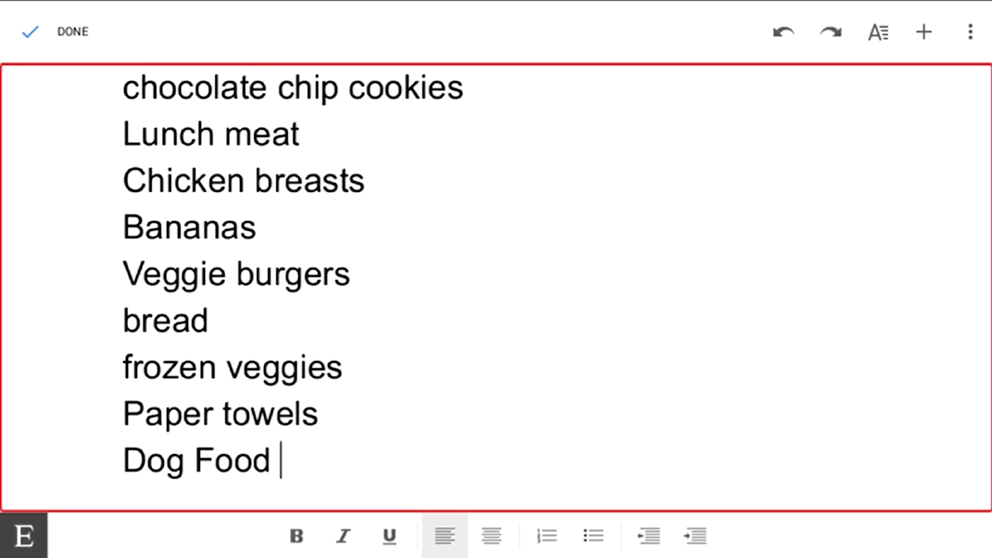
{"action": "scroll", "scroll_direction": "up", "scroll_amount": 3}
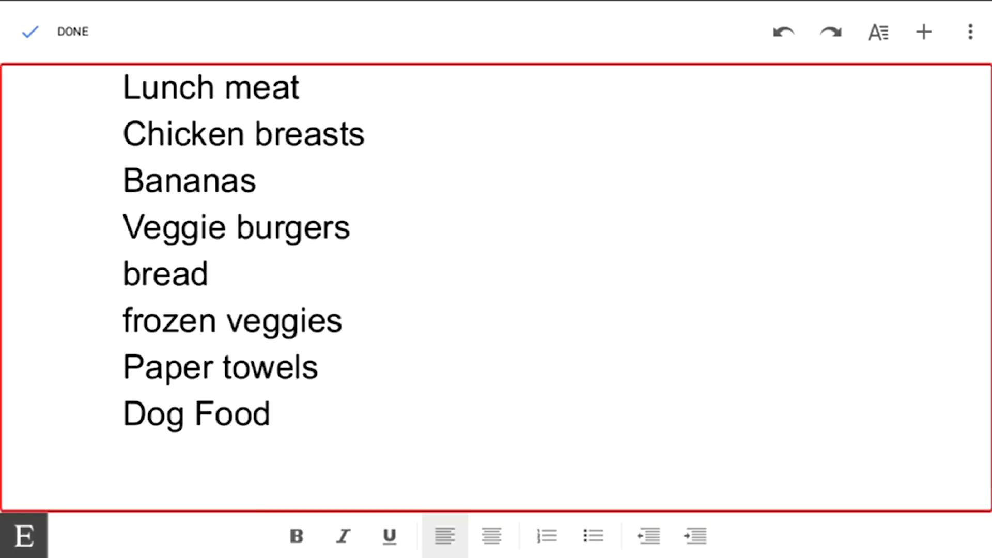
{"action": "type", "text": "Milk"}
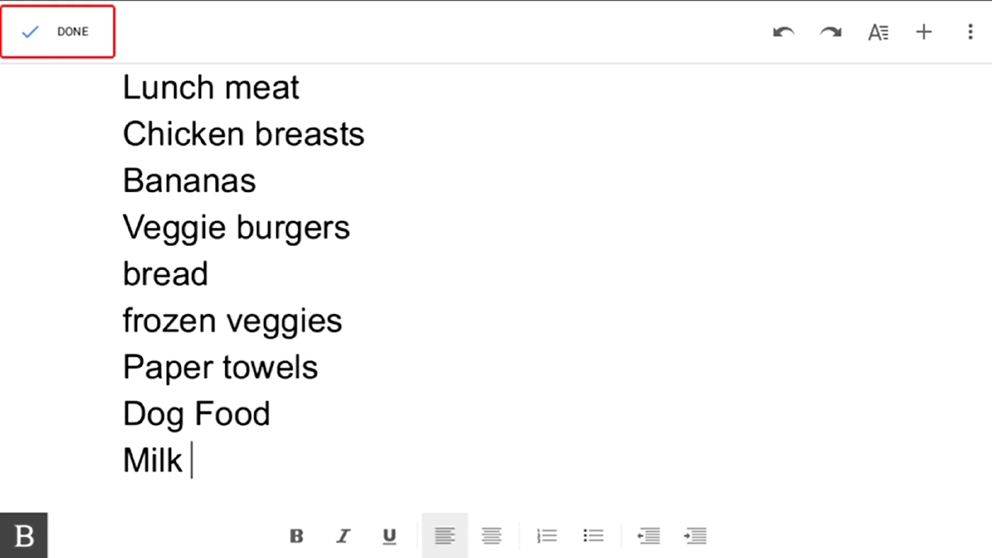
{"action": "left_click", "coordinate": [58, 31]}
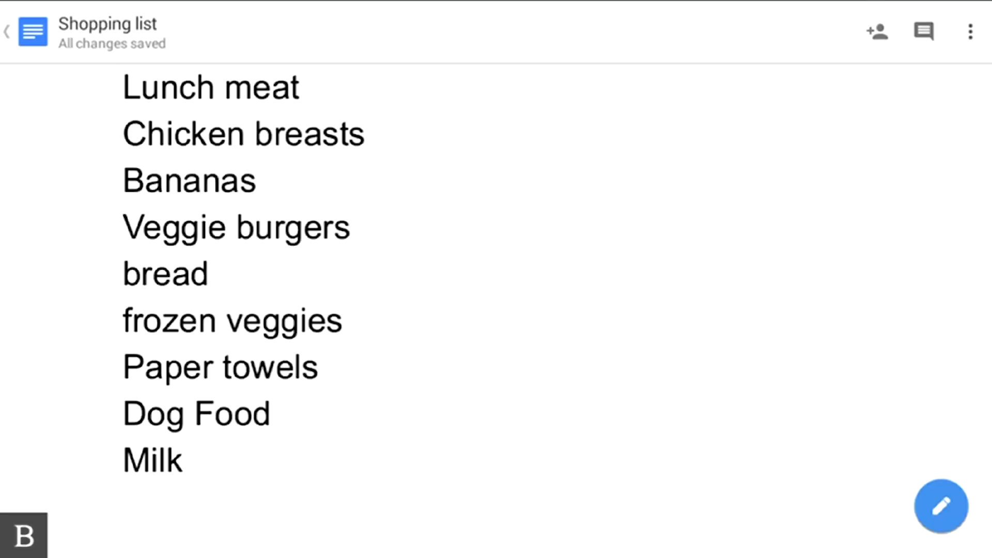